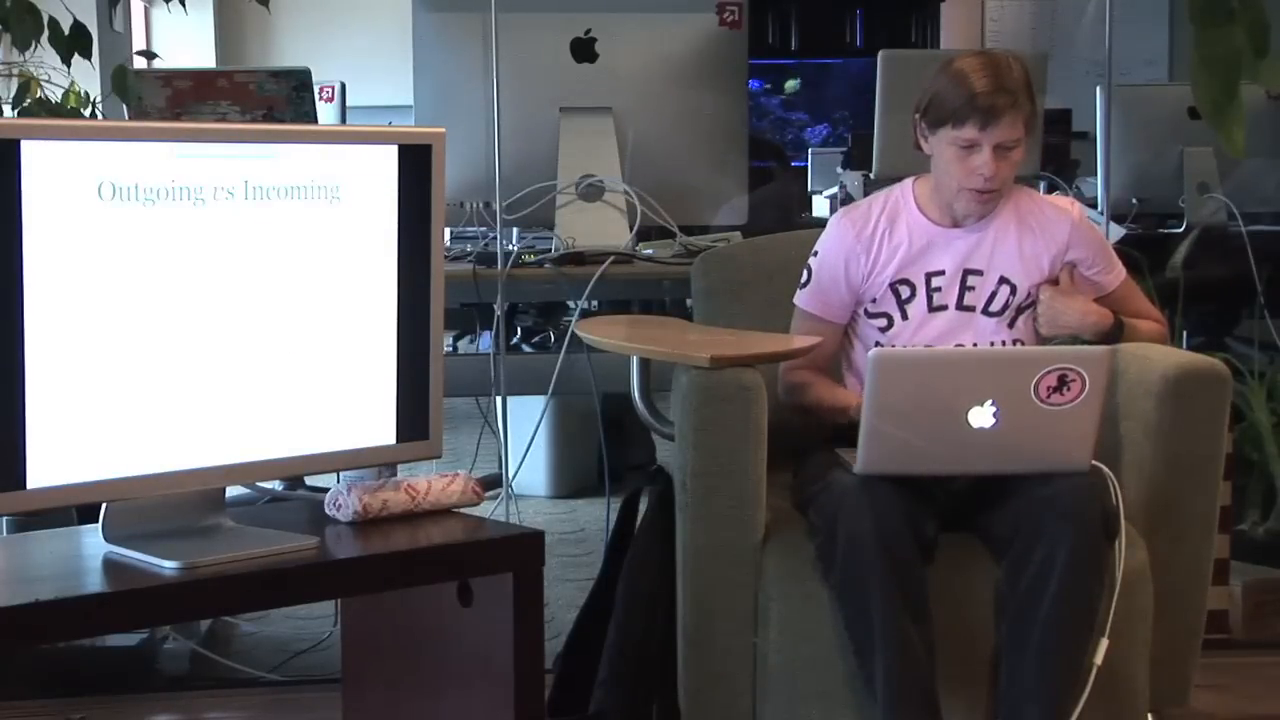
# Advance to the '#2 Incoming Messages' slide on asserting about return values.
pyautogui.press('right')
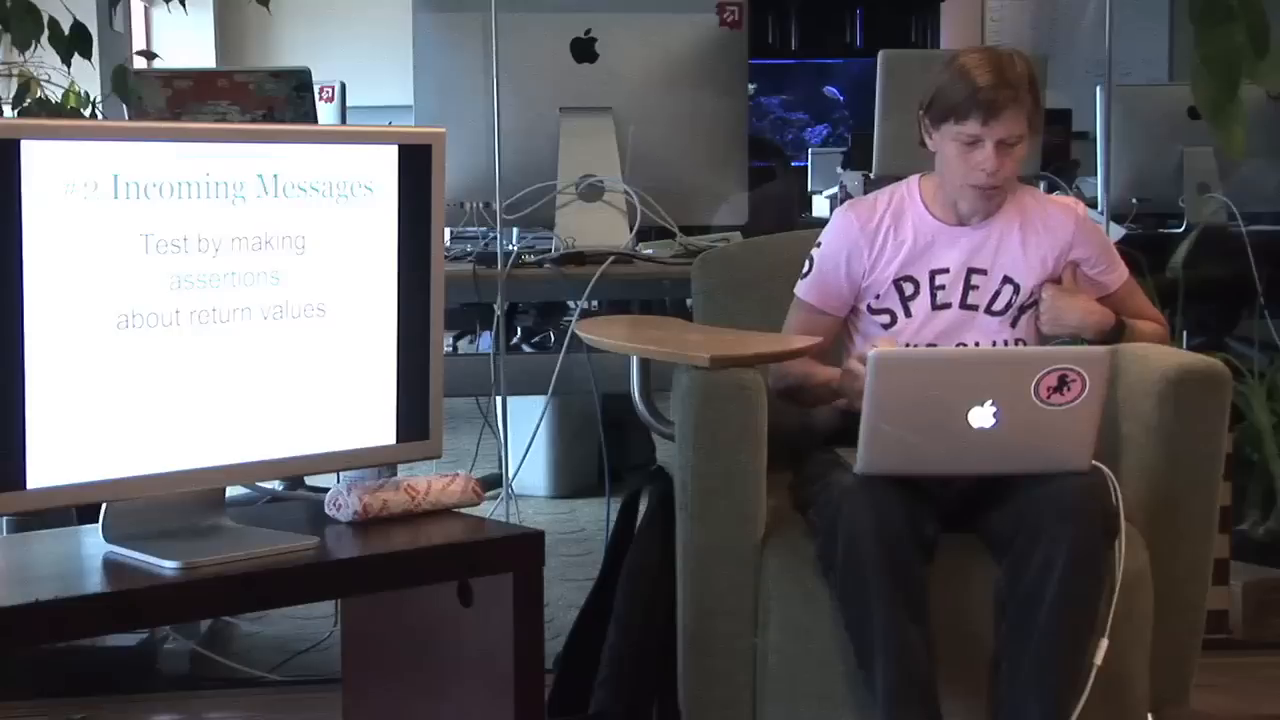